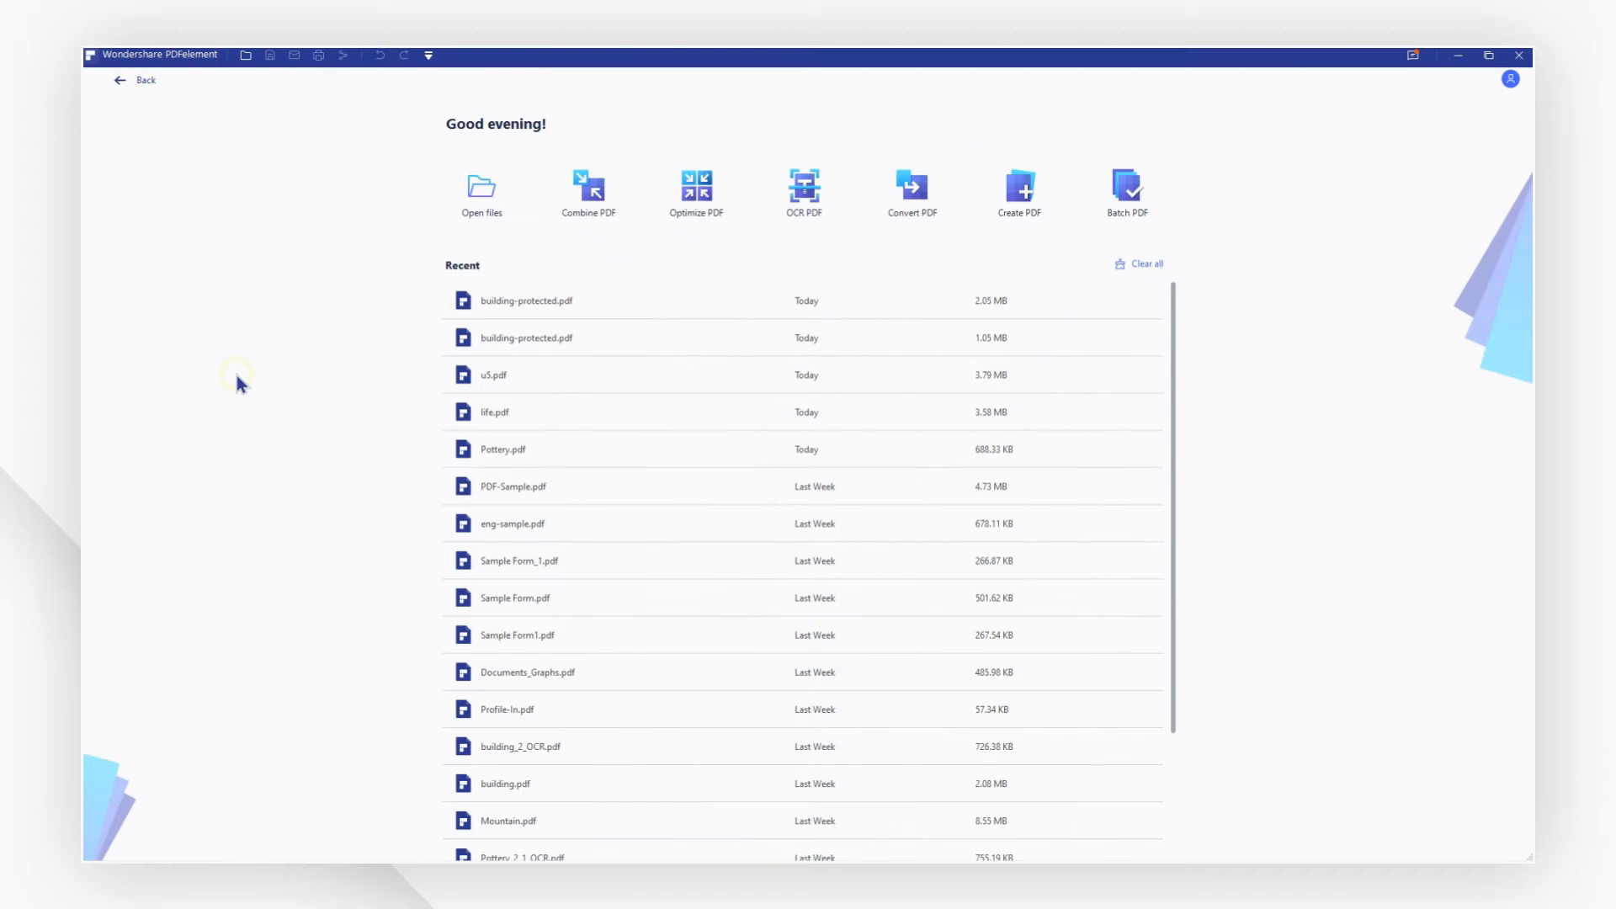
pyautogui.moveTo(596, 337)
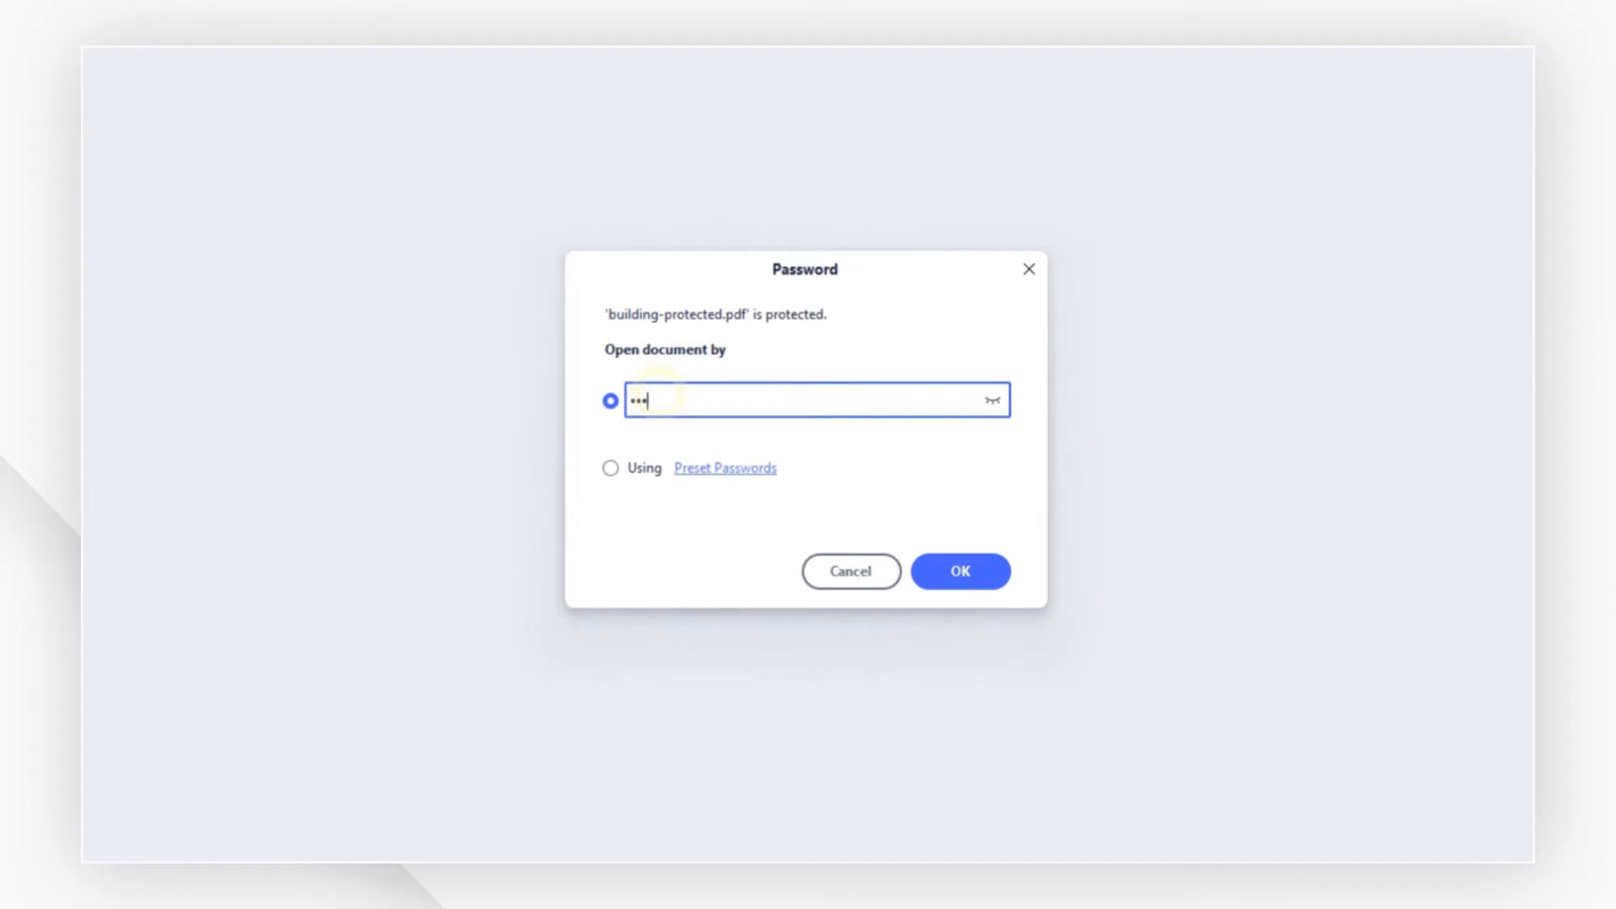
# Enter the open password and confirm to load building-protected.pdf
pyautogui.write('•')
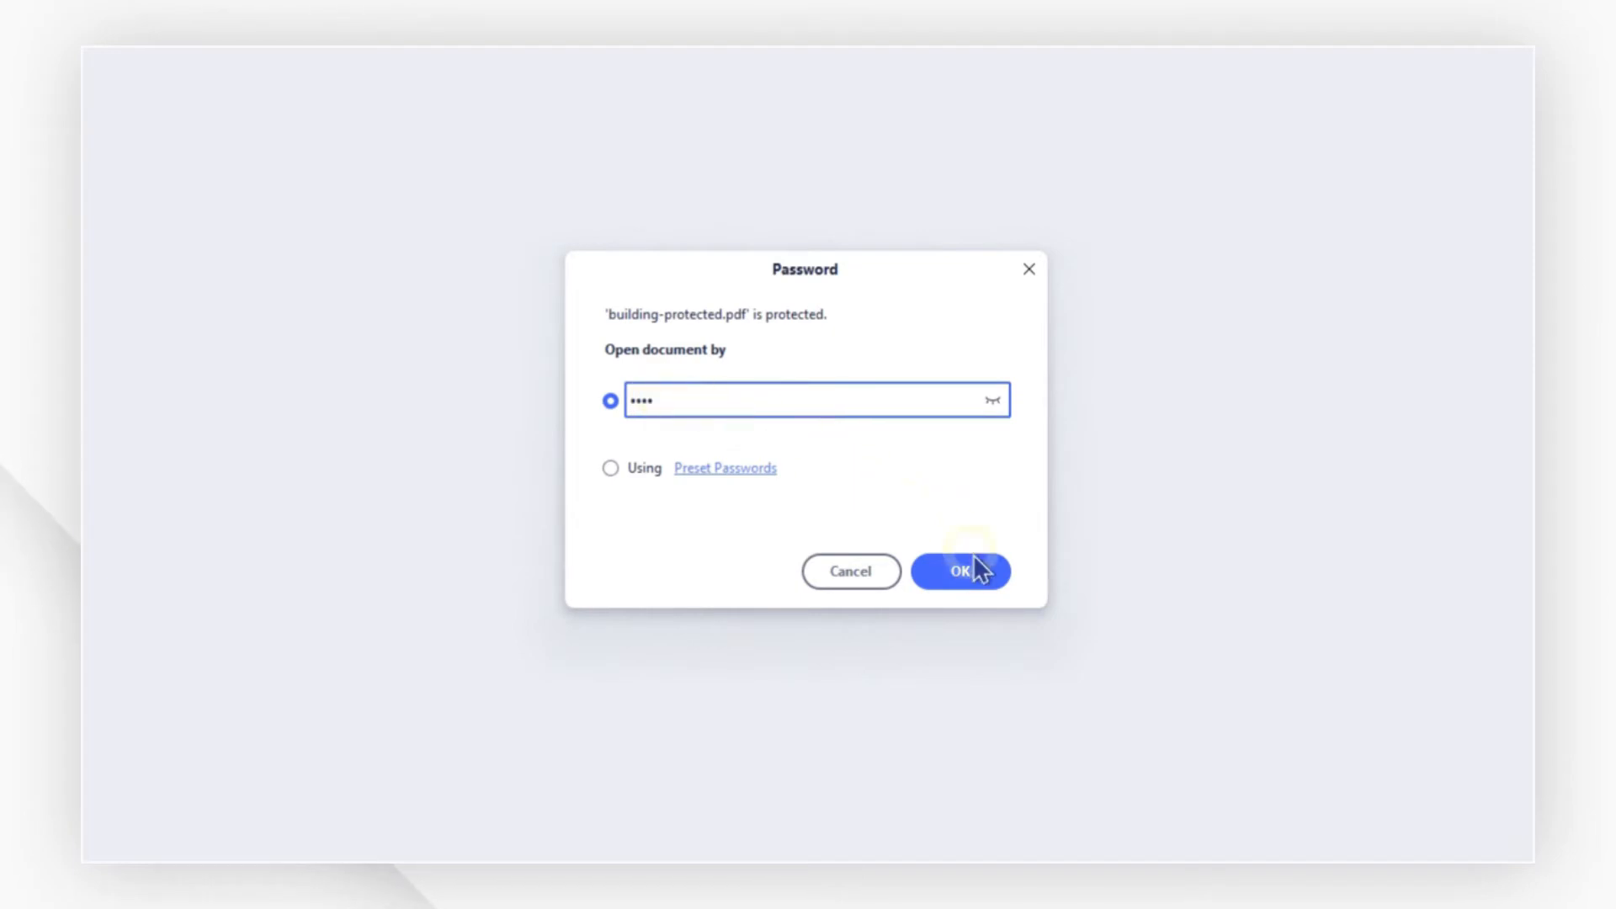
pyautogui.click(959, 571)
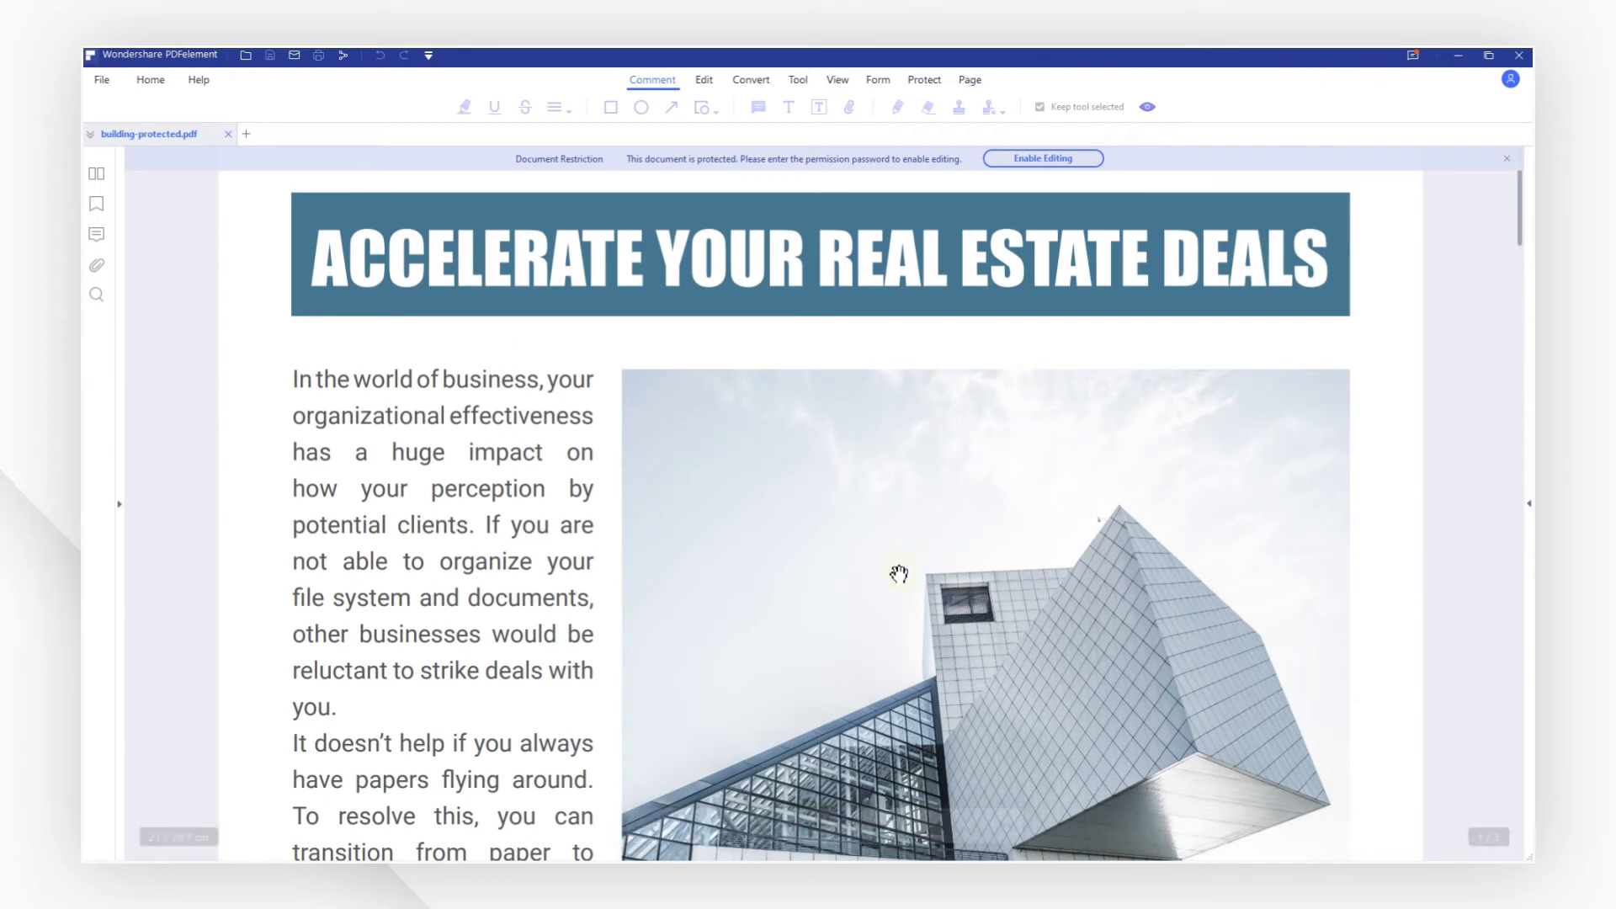
# Enable editing with the permission password and switch to editing the page text
pyautogui.scroll(-3)
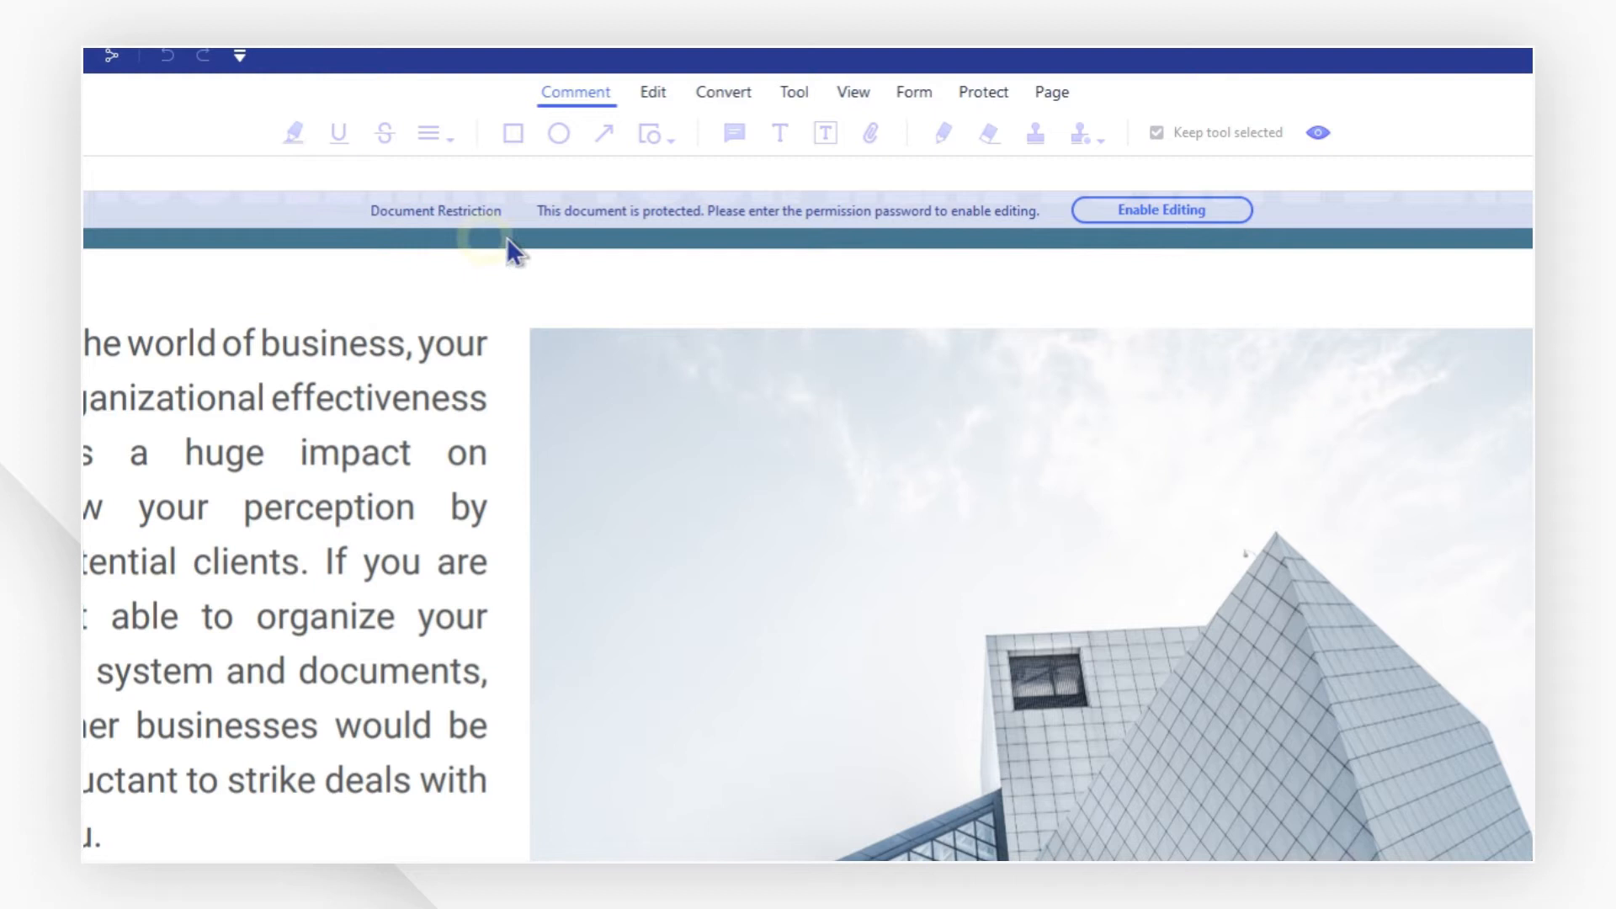
pyautogui.moveTo(1020, 224)
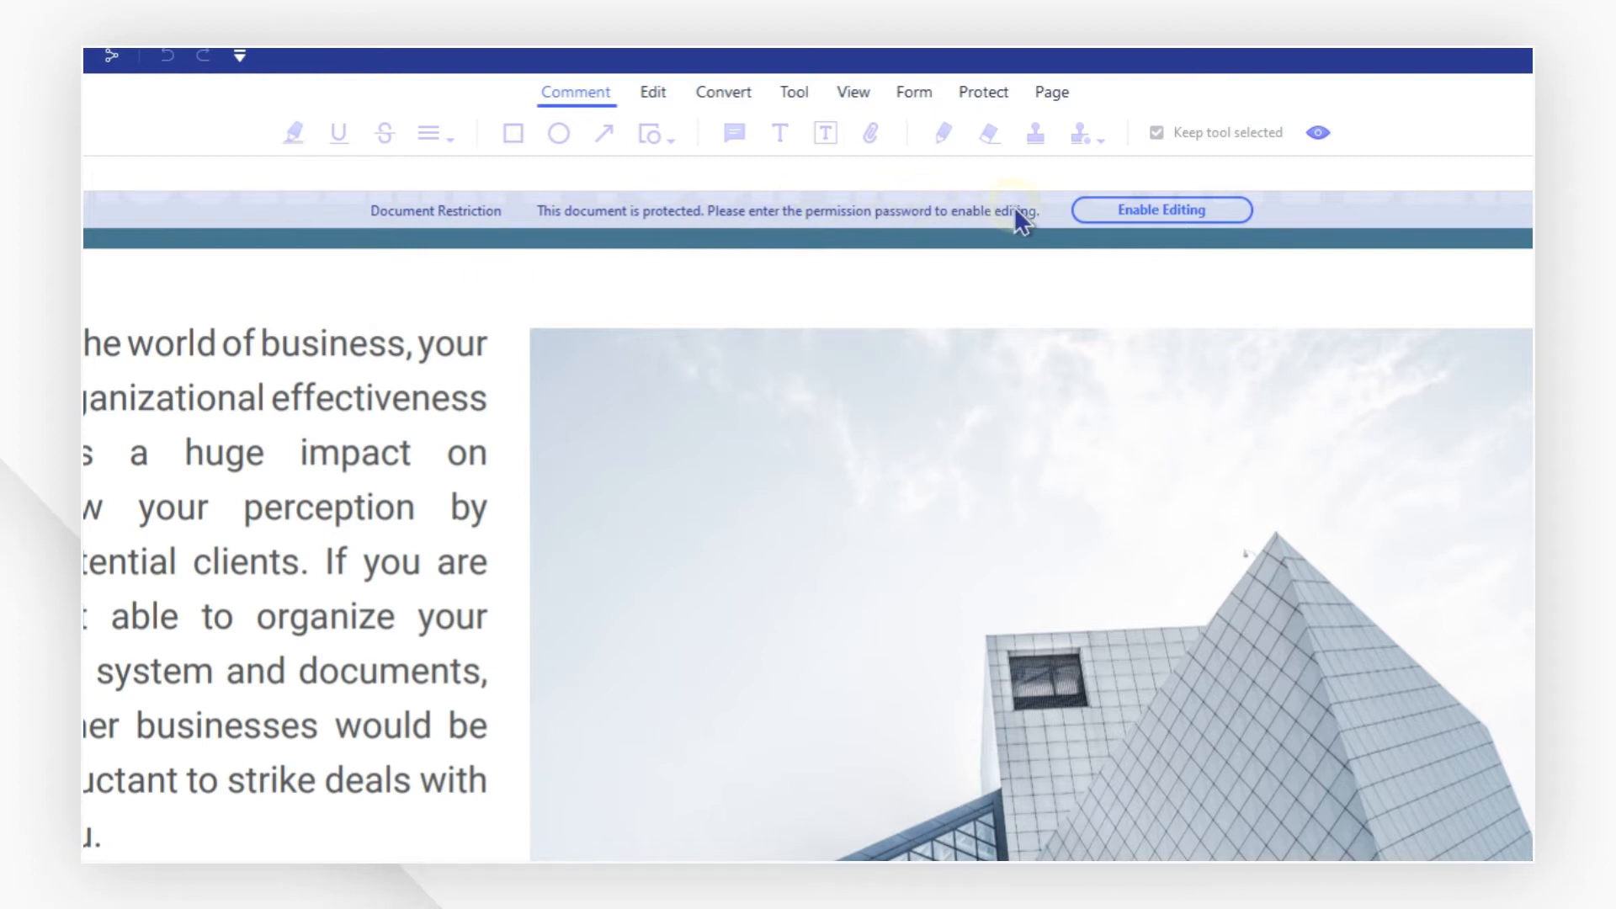
pyautogui.moveTo(1163, 210)
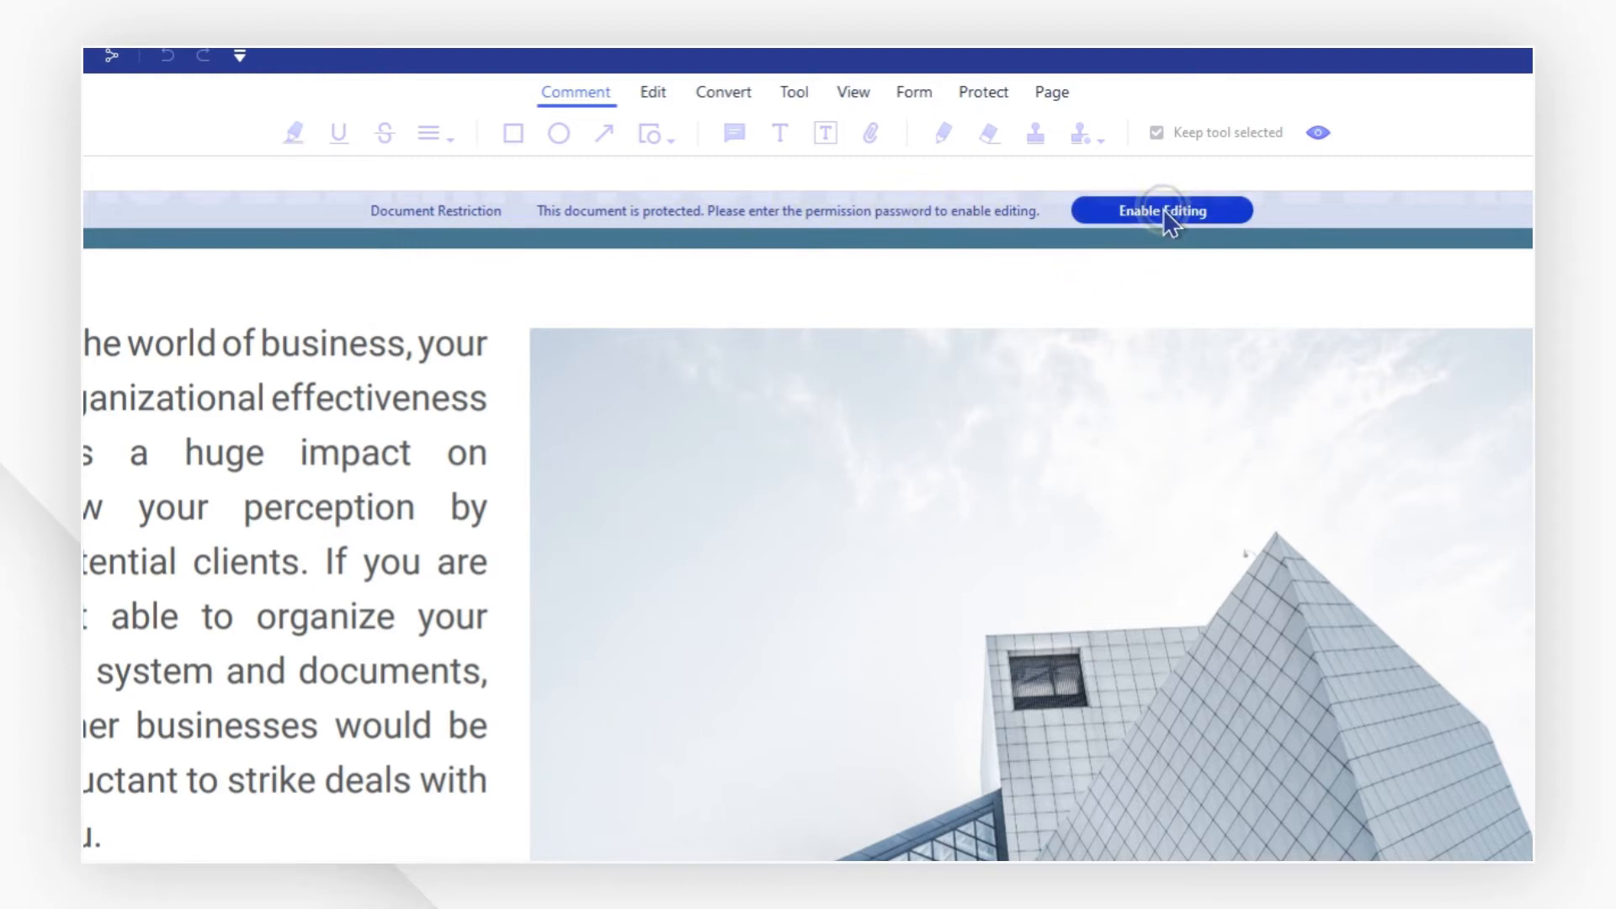
pyautogui.click(1160, 210)
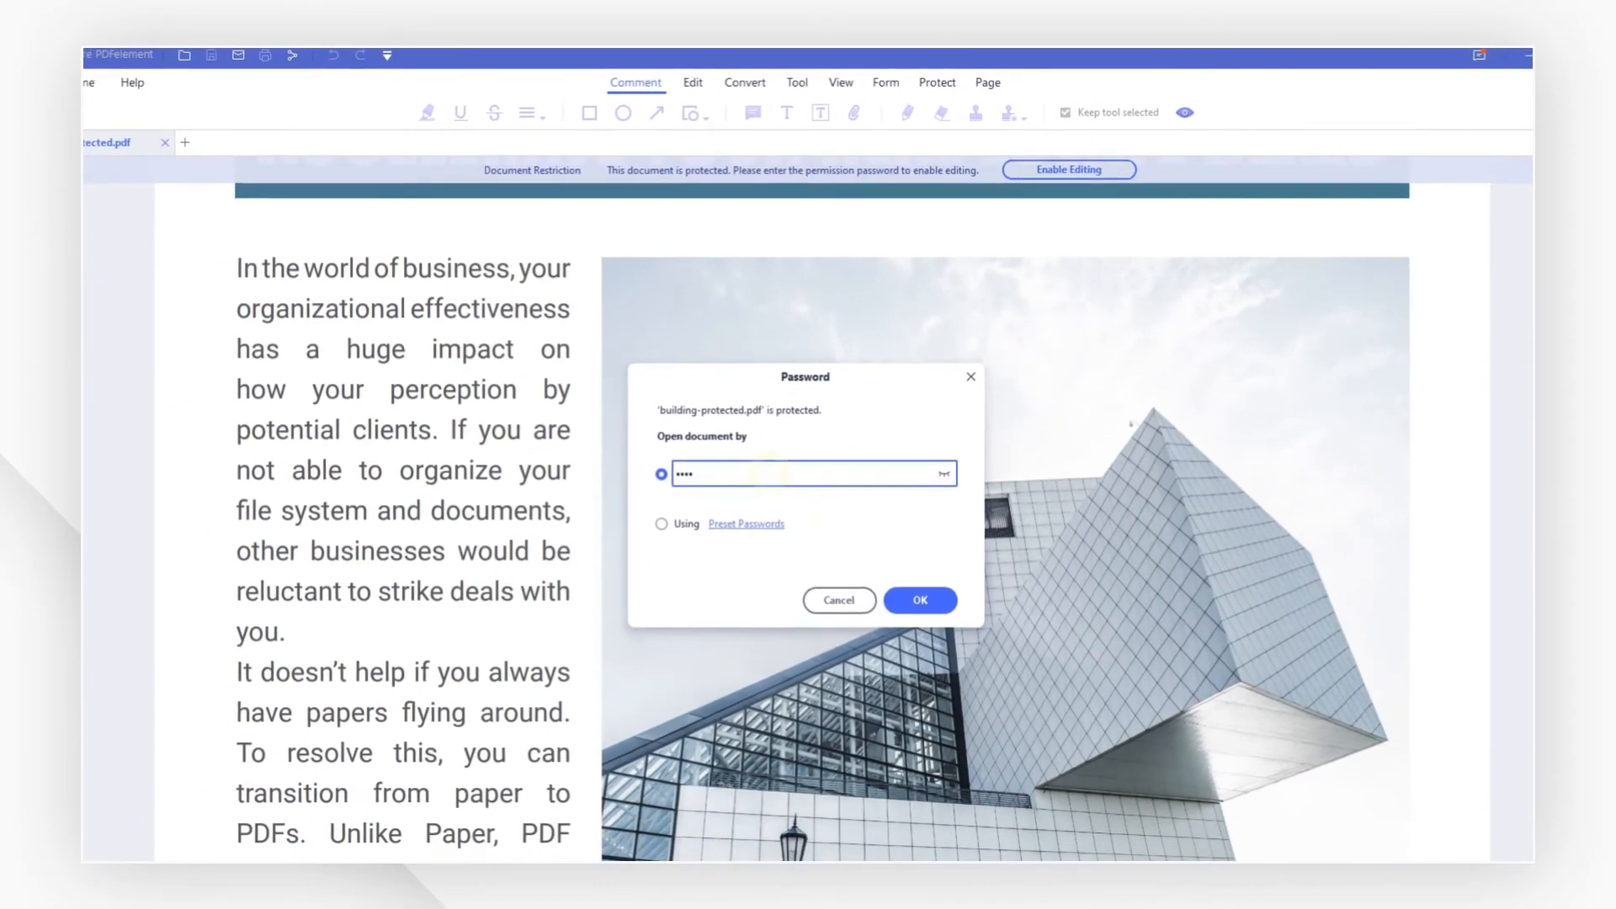
pyautogui.click(919, 599)
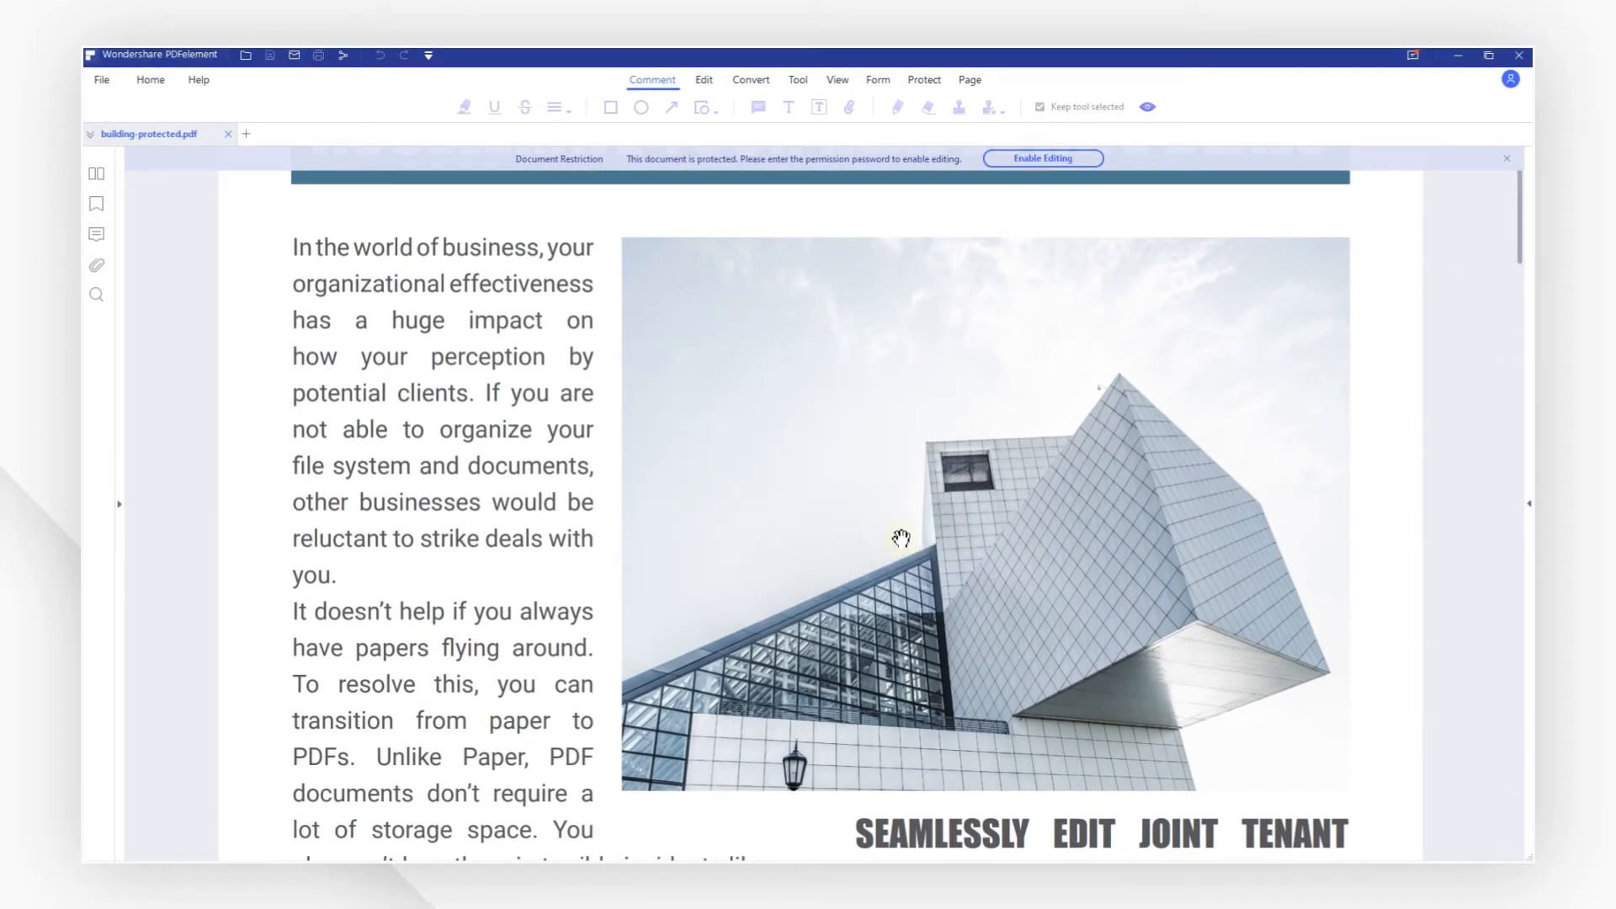
pyautogui.click(703, 79)
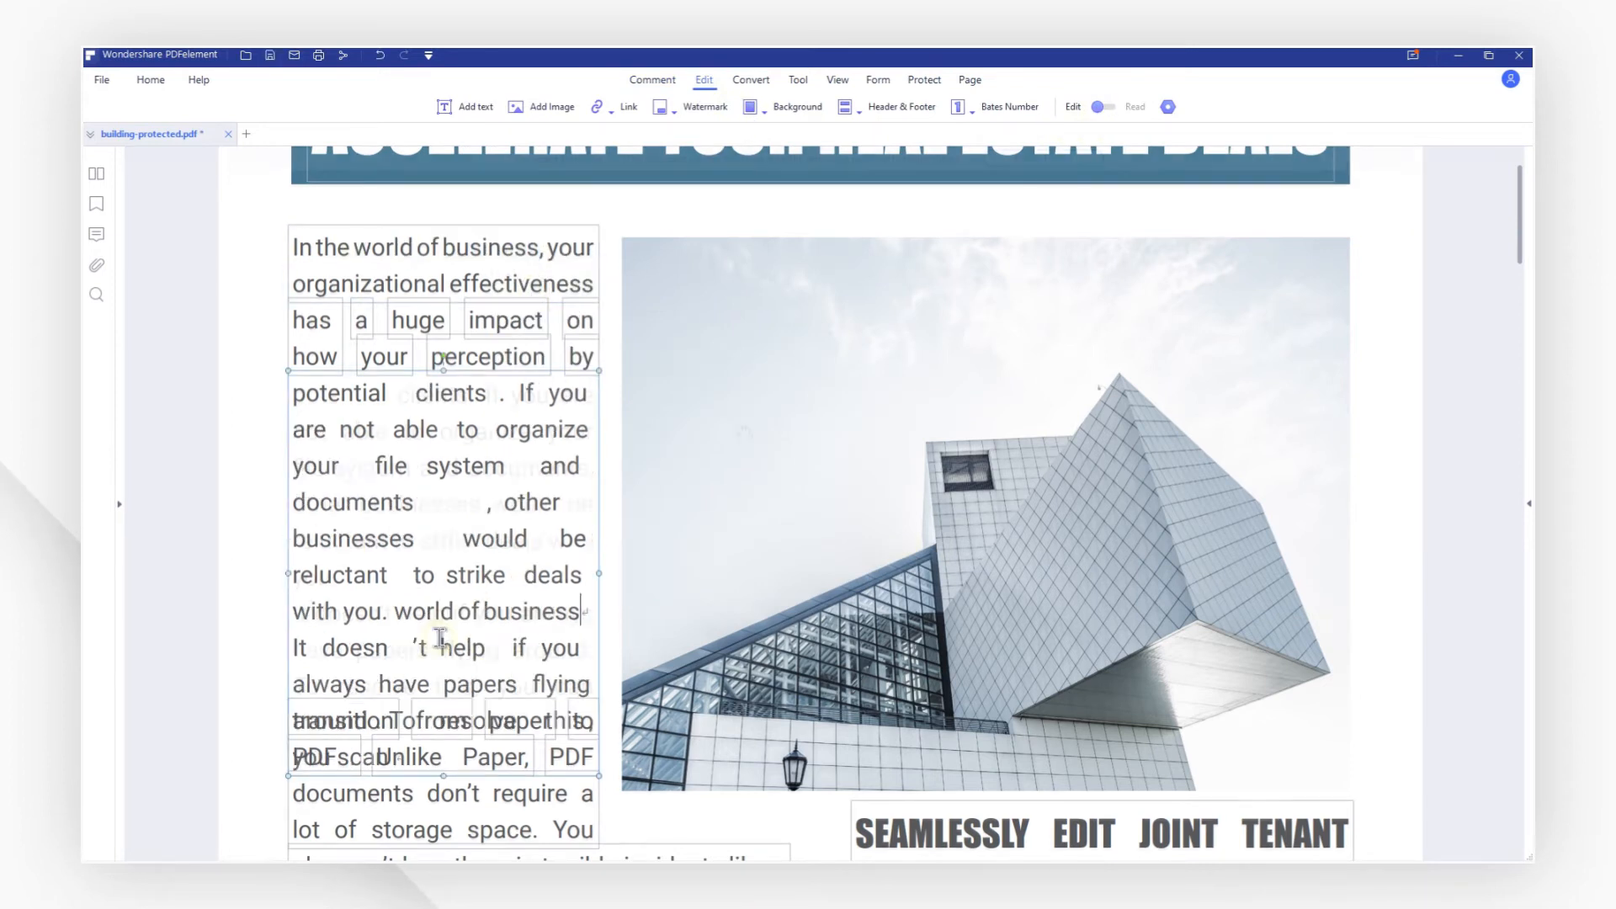
pyautogui.click(1135, 106)
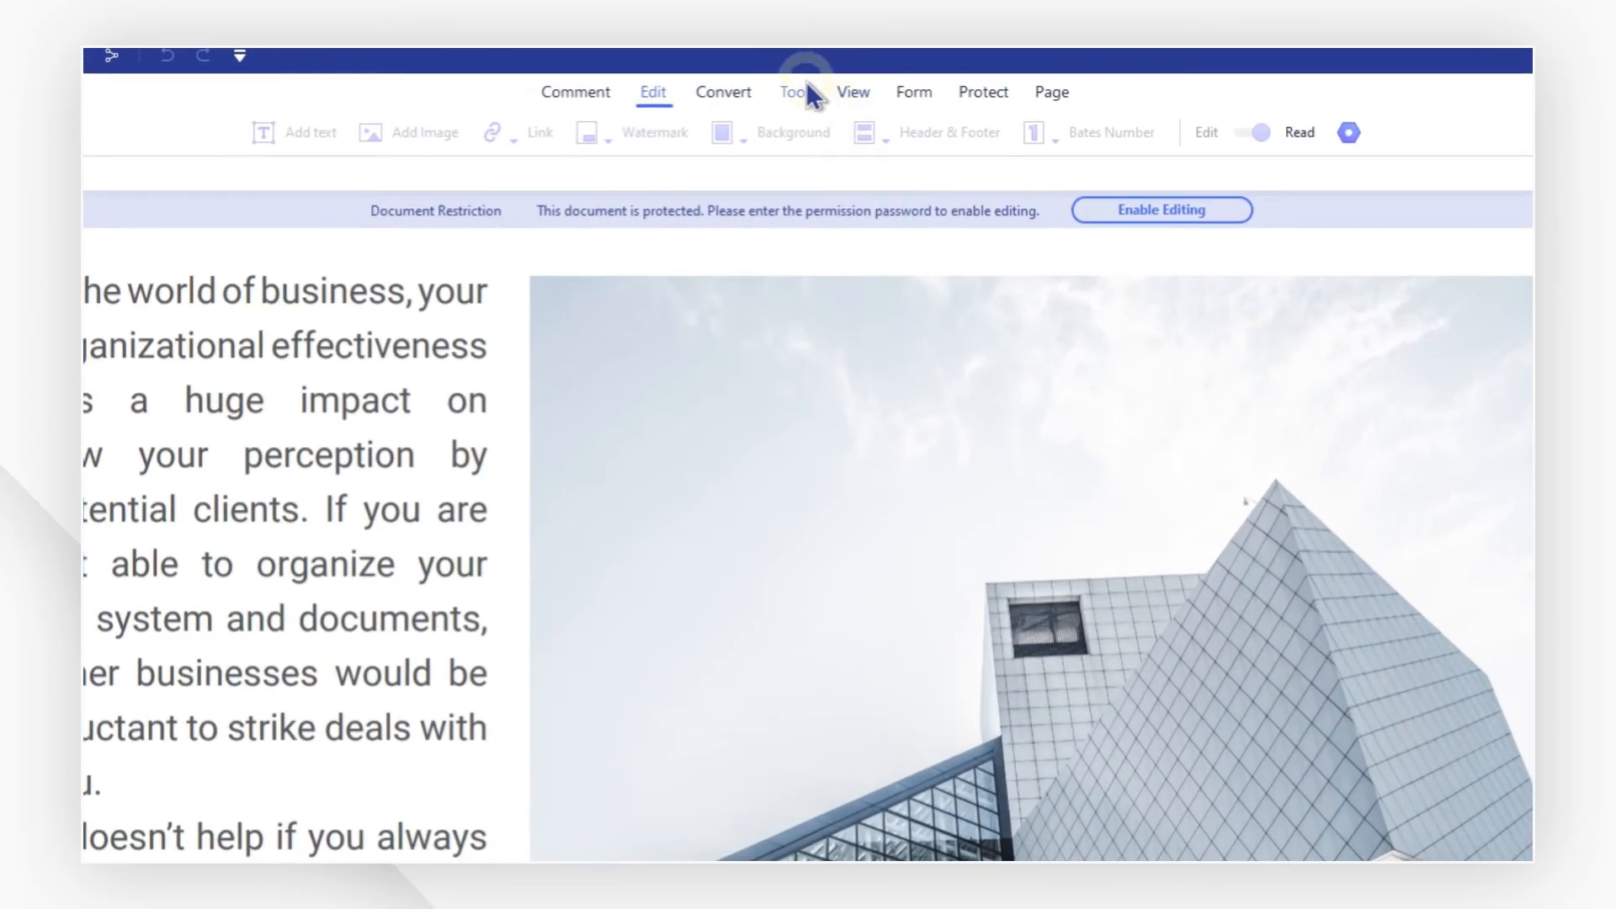
# Capture a snapshot of the first paragraph and save it as an image
pyautogui.click(795, 91)
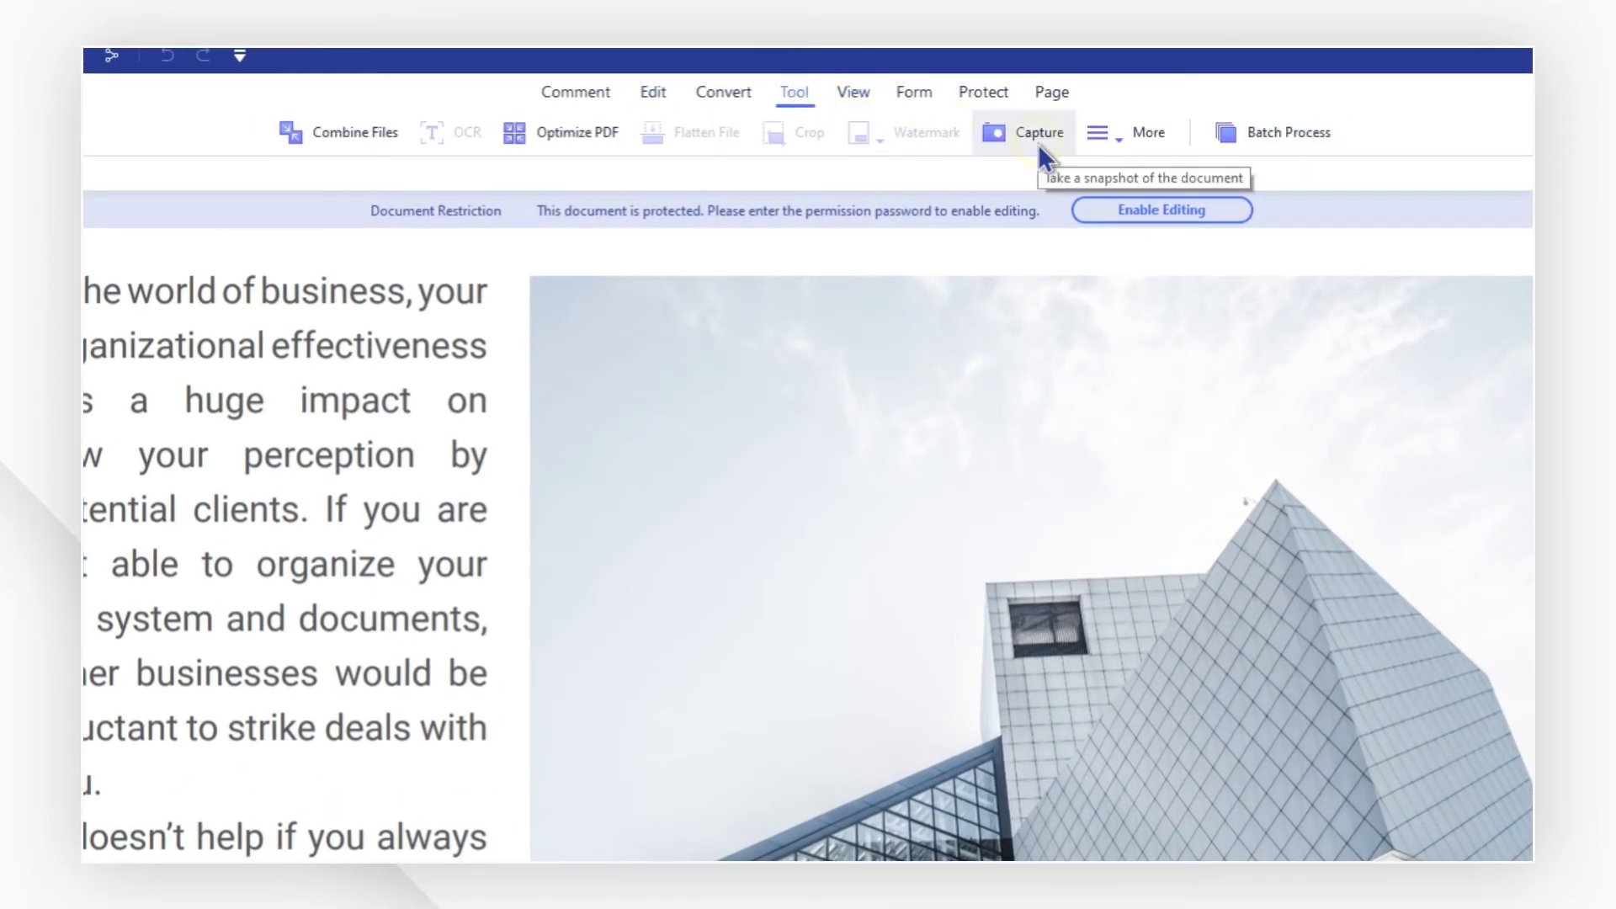
pyautogui.click(1039, 131)
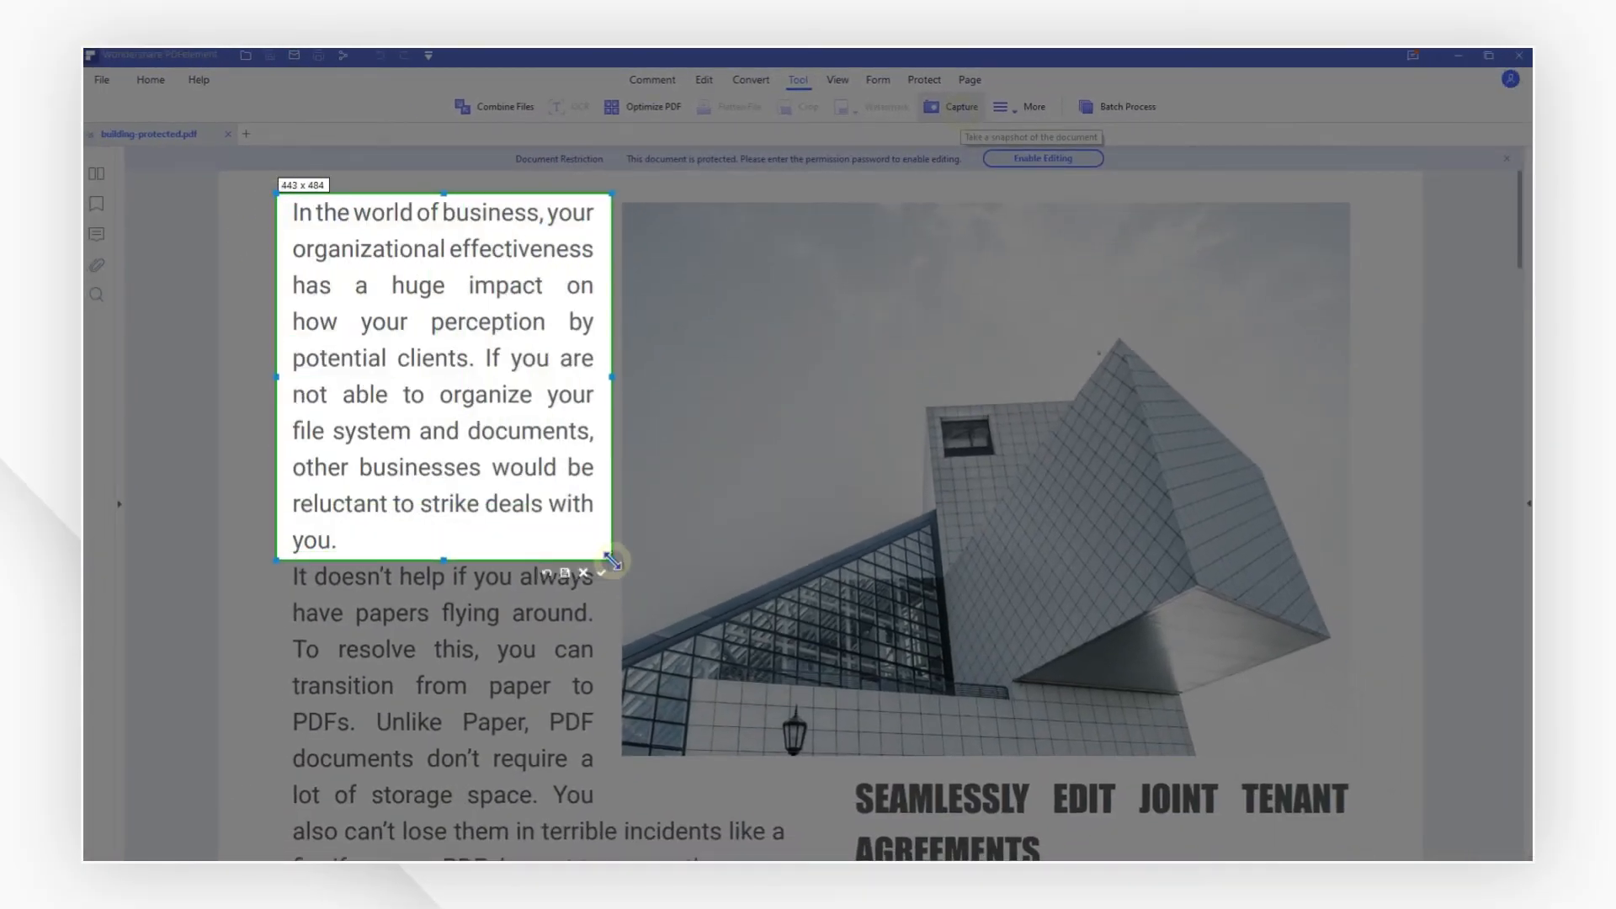
pyautogui.click(613, 562)
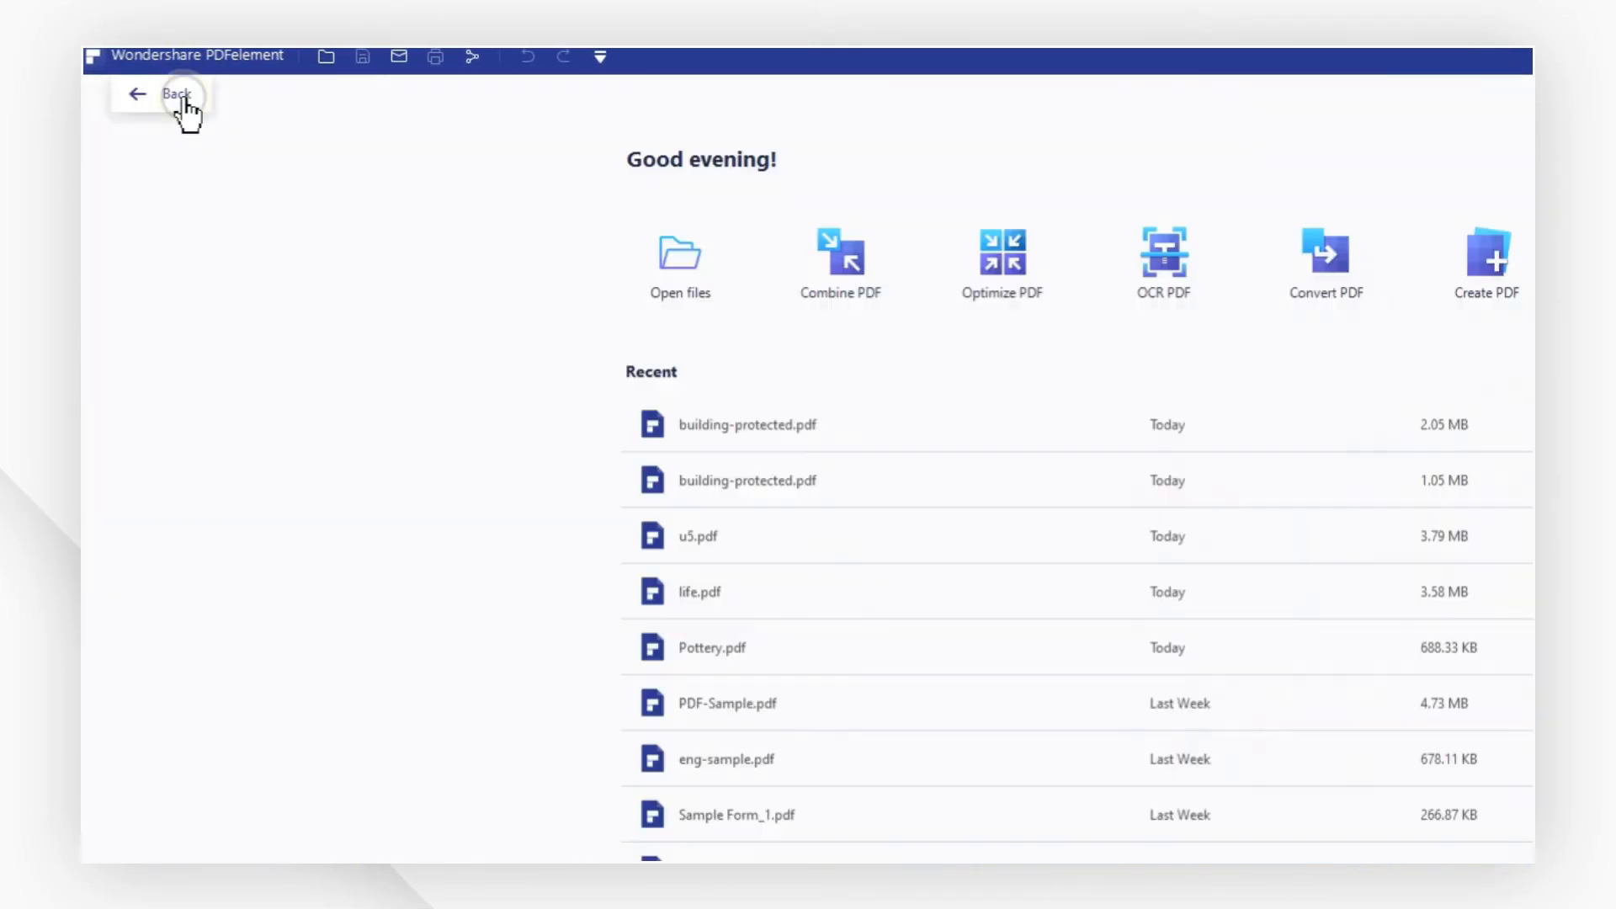
# Create a new PDF from the saved paragraph screenshot via the start screen
pyautogui.click(177, 94)
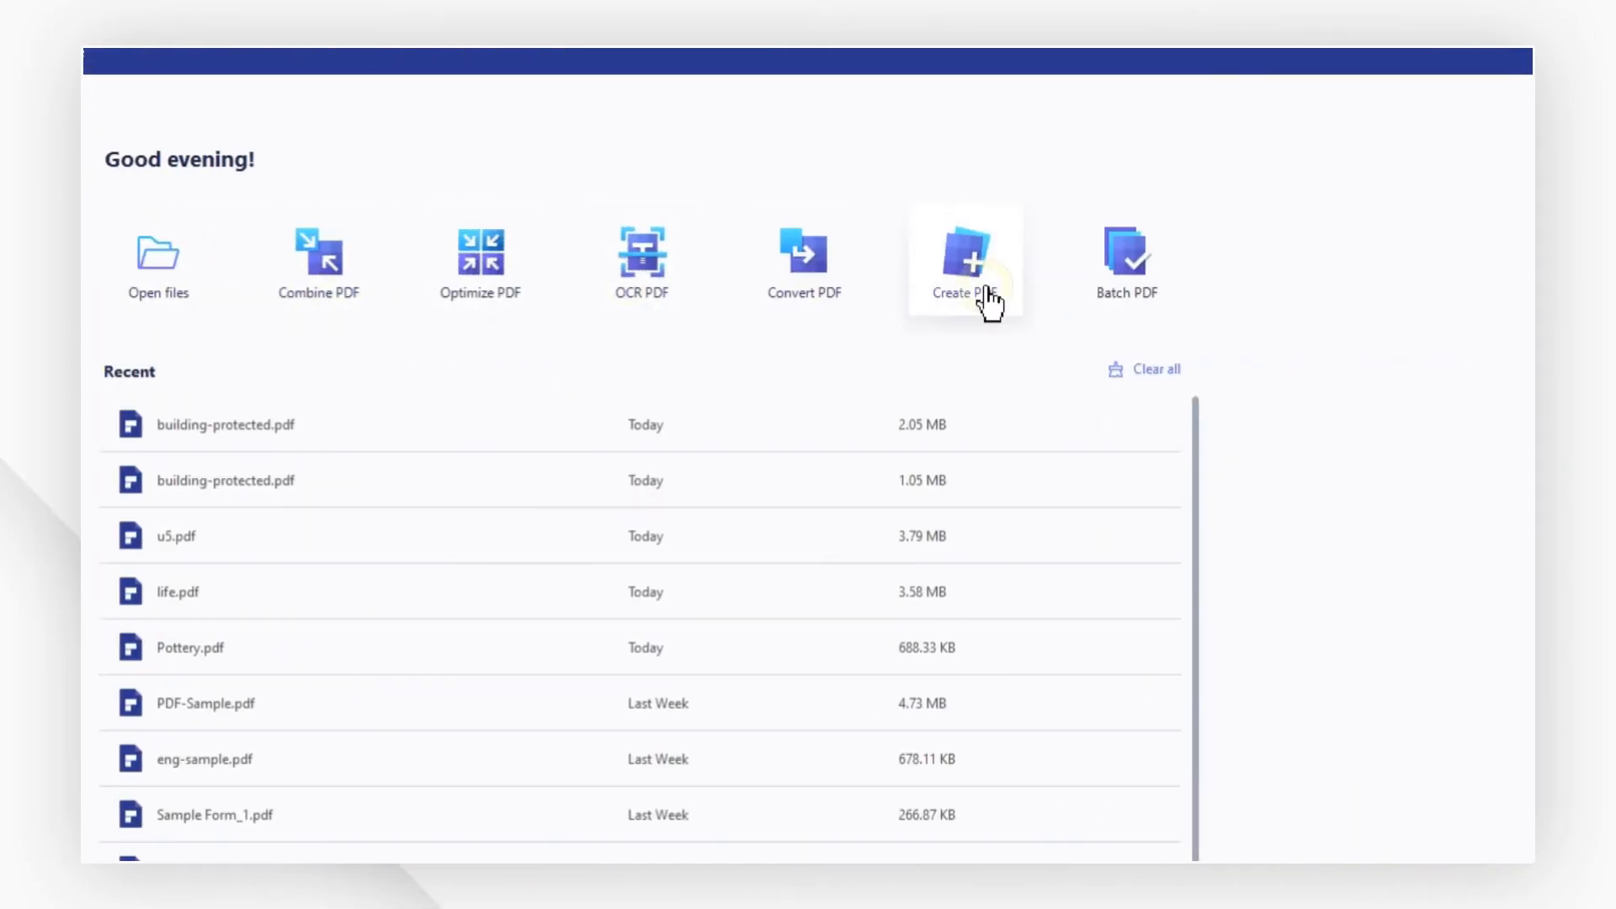
pyautogui.click(965, 261)
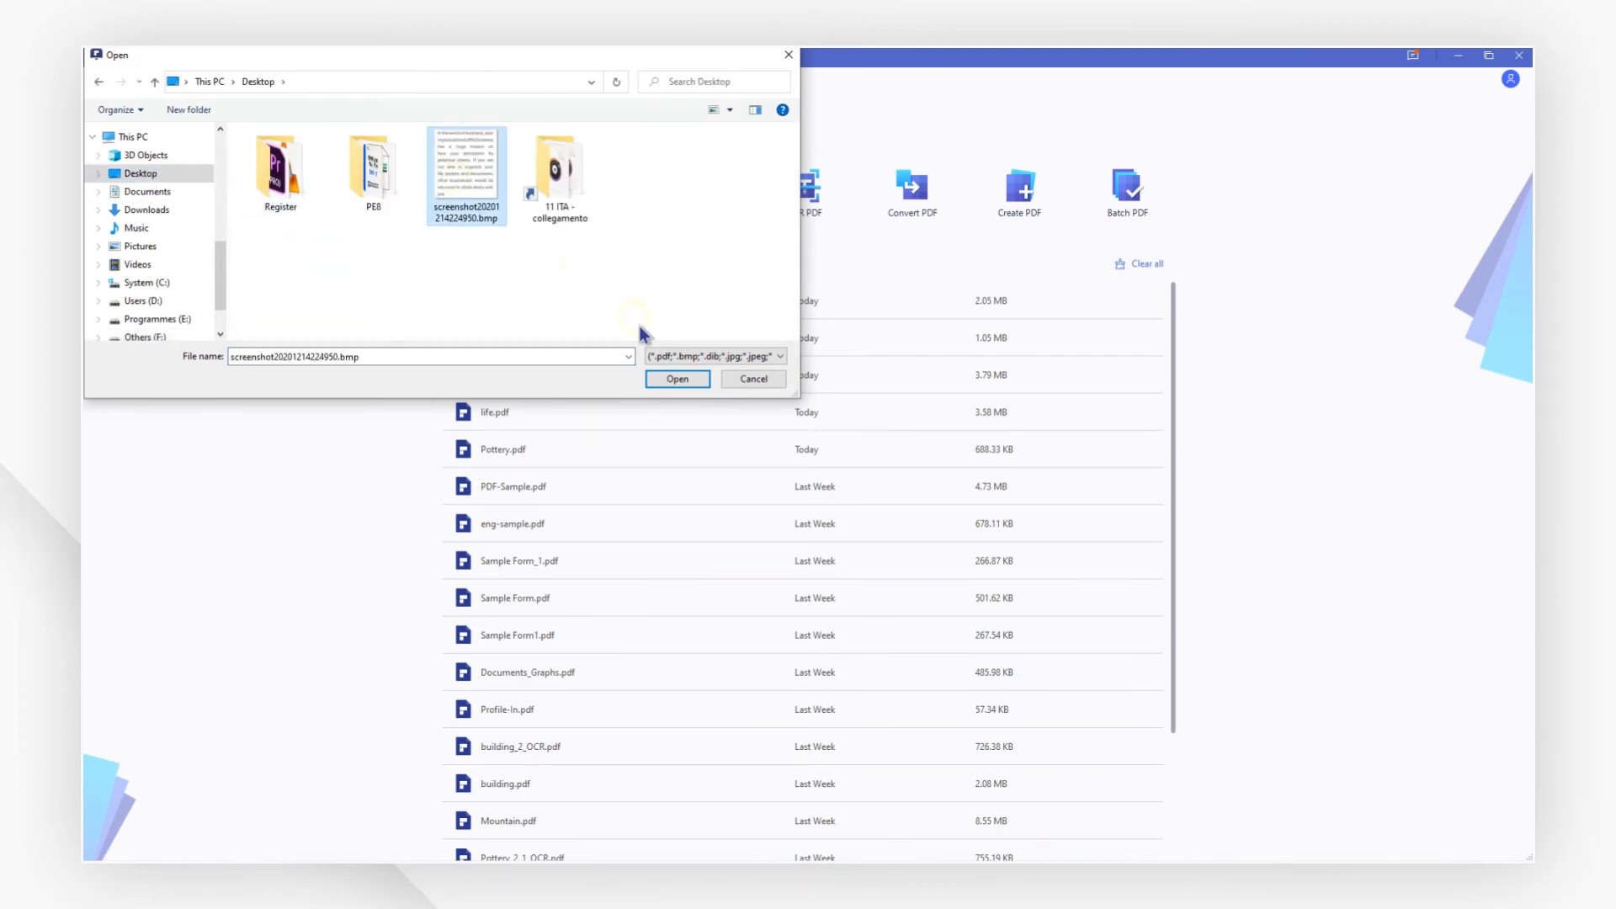
pyautogui.click(677, 379)
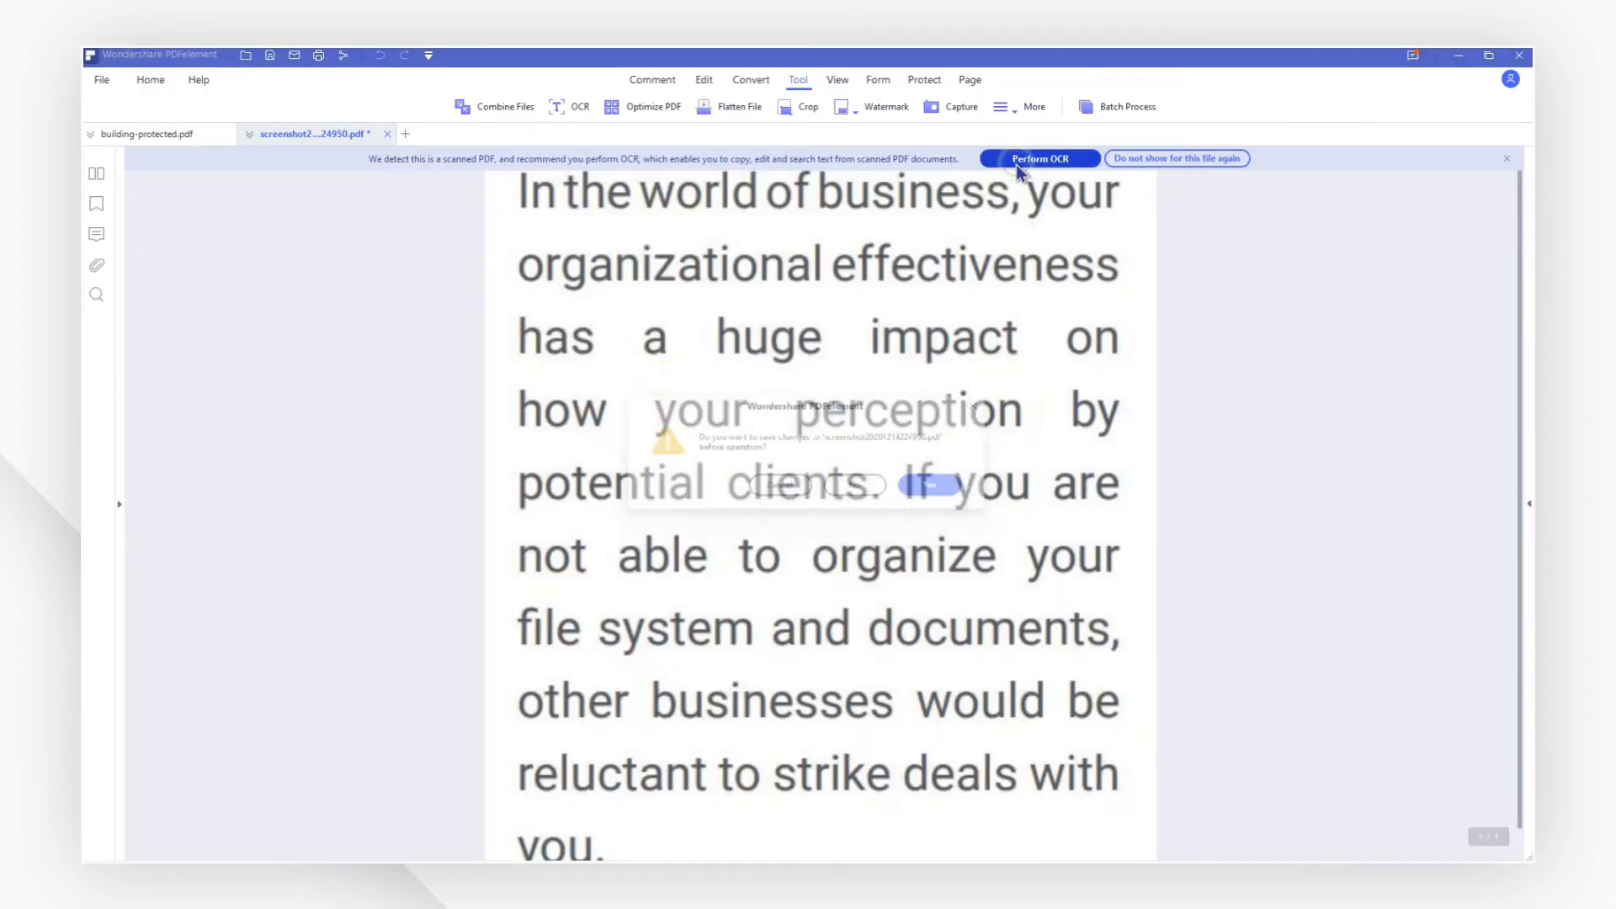
# Perform OCR with Scan to editable text on the current page
pyautogui.click(1038, 159)
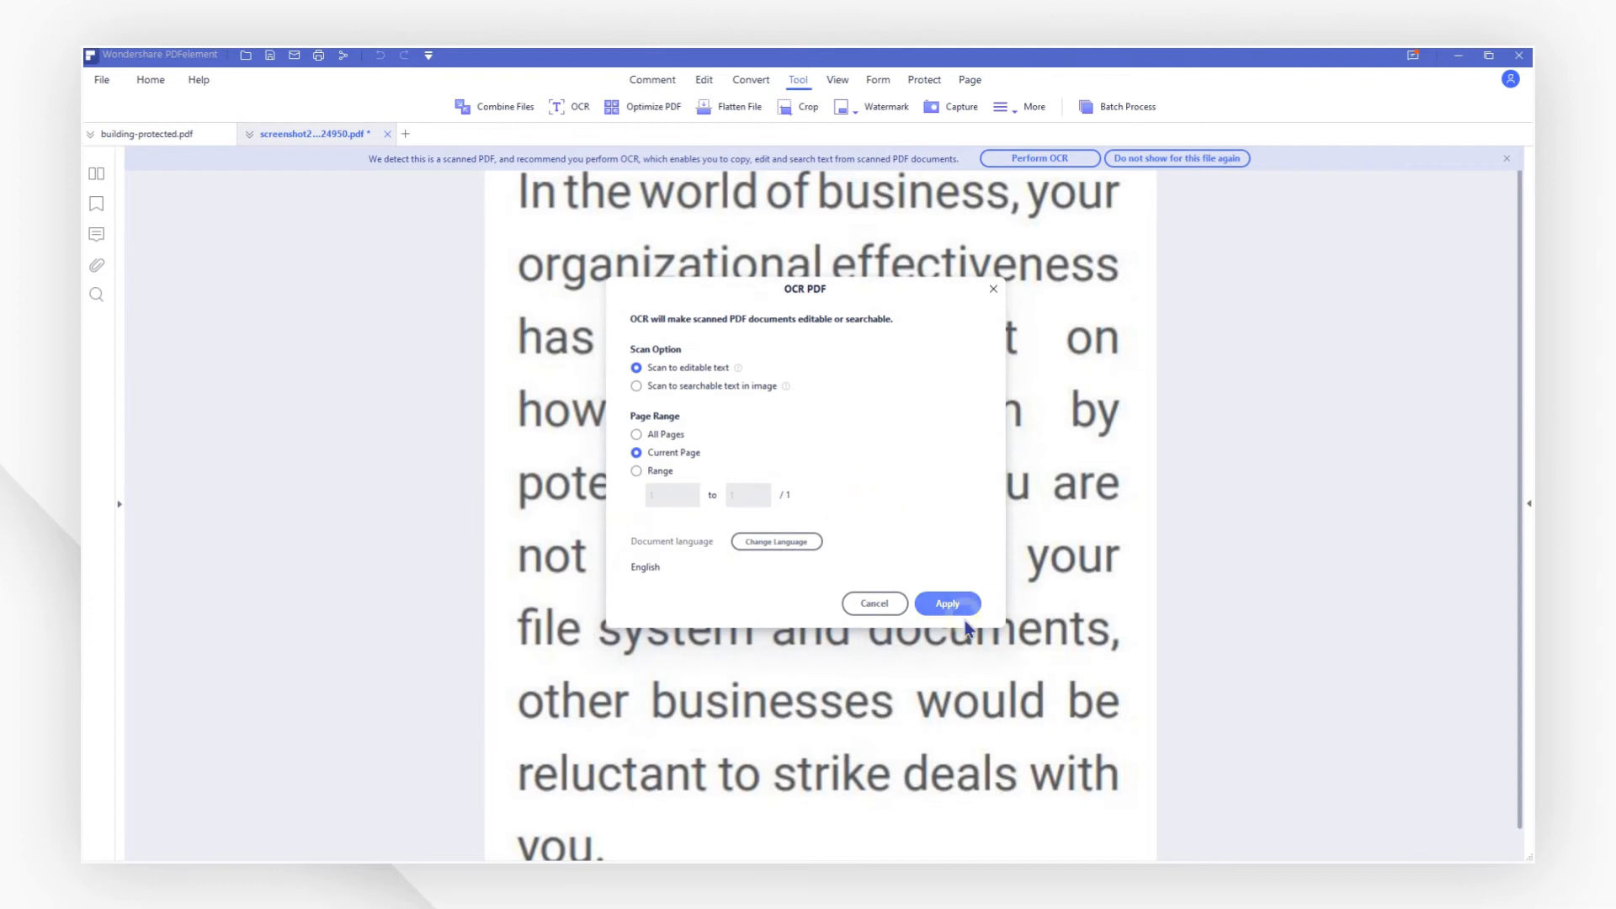
pyautogui.click(944, 603)
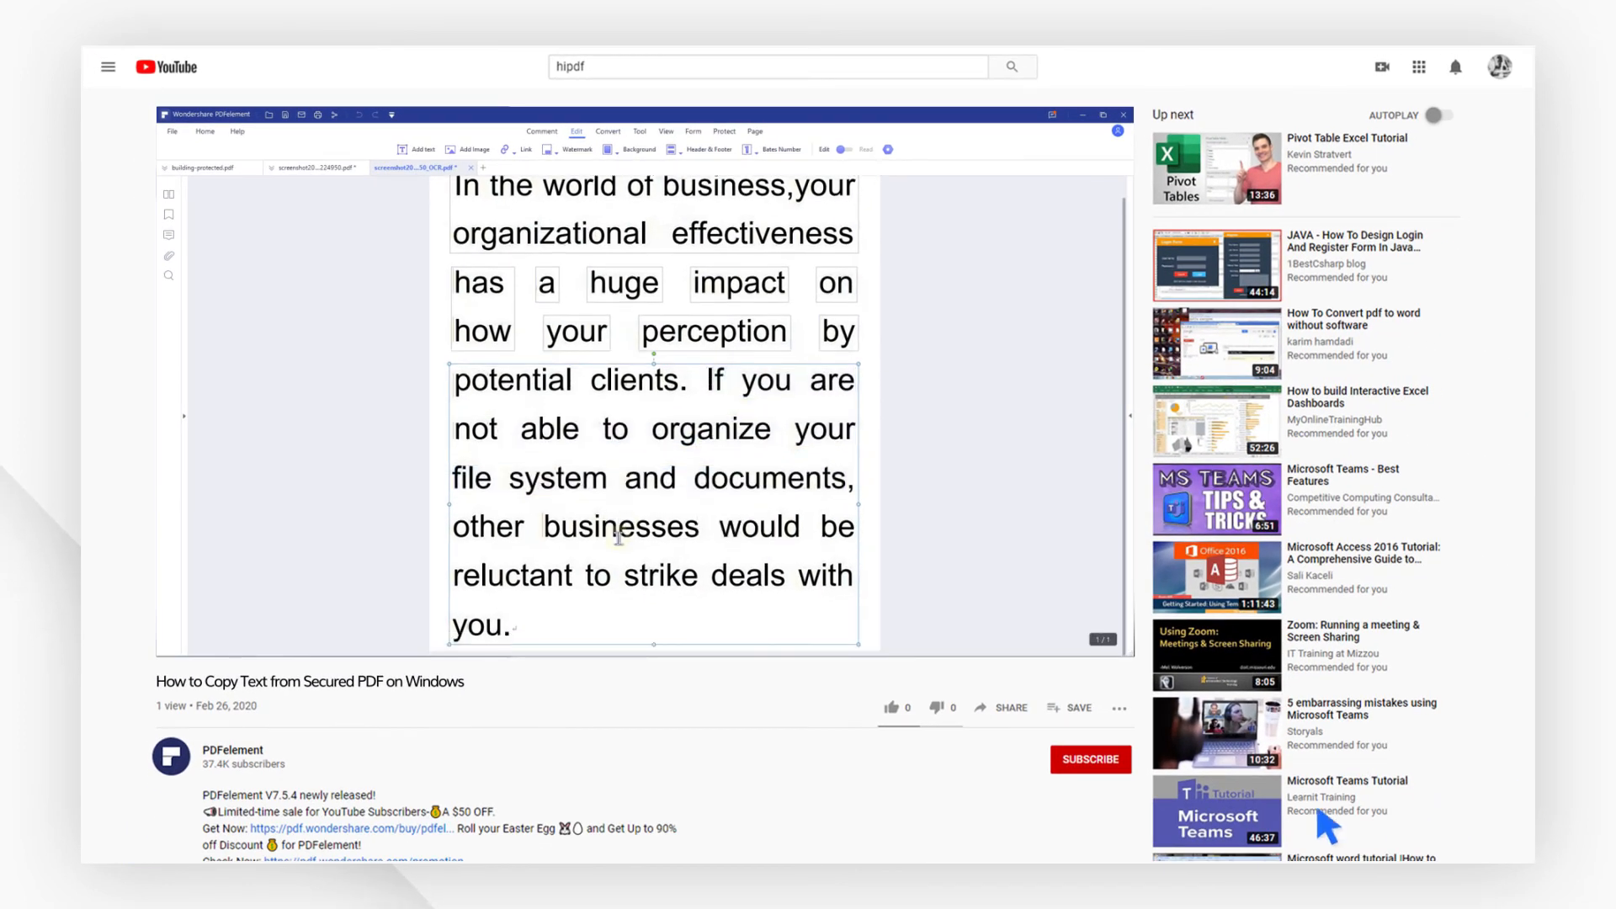
# Like the tutorial video and subscribe to the PDFelement channel
pyautogui.click(889, 707)
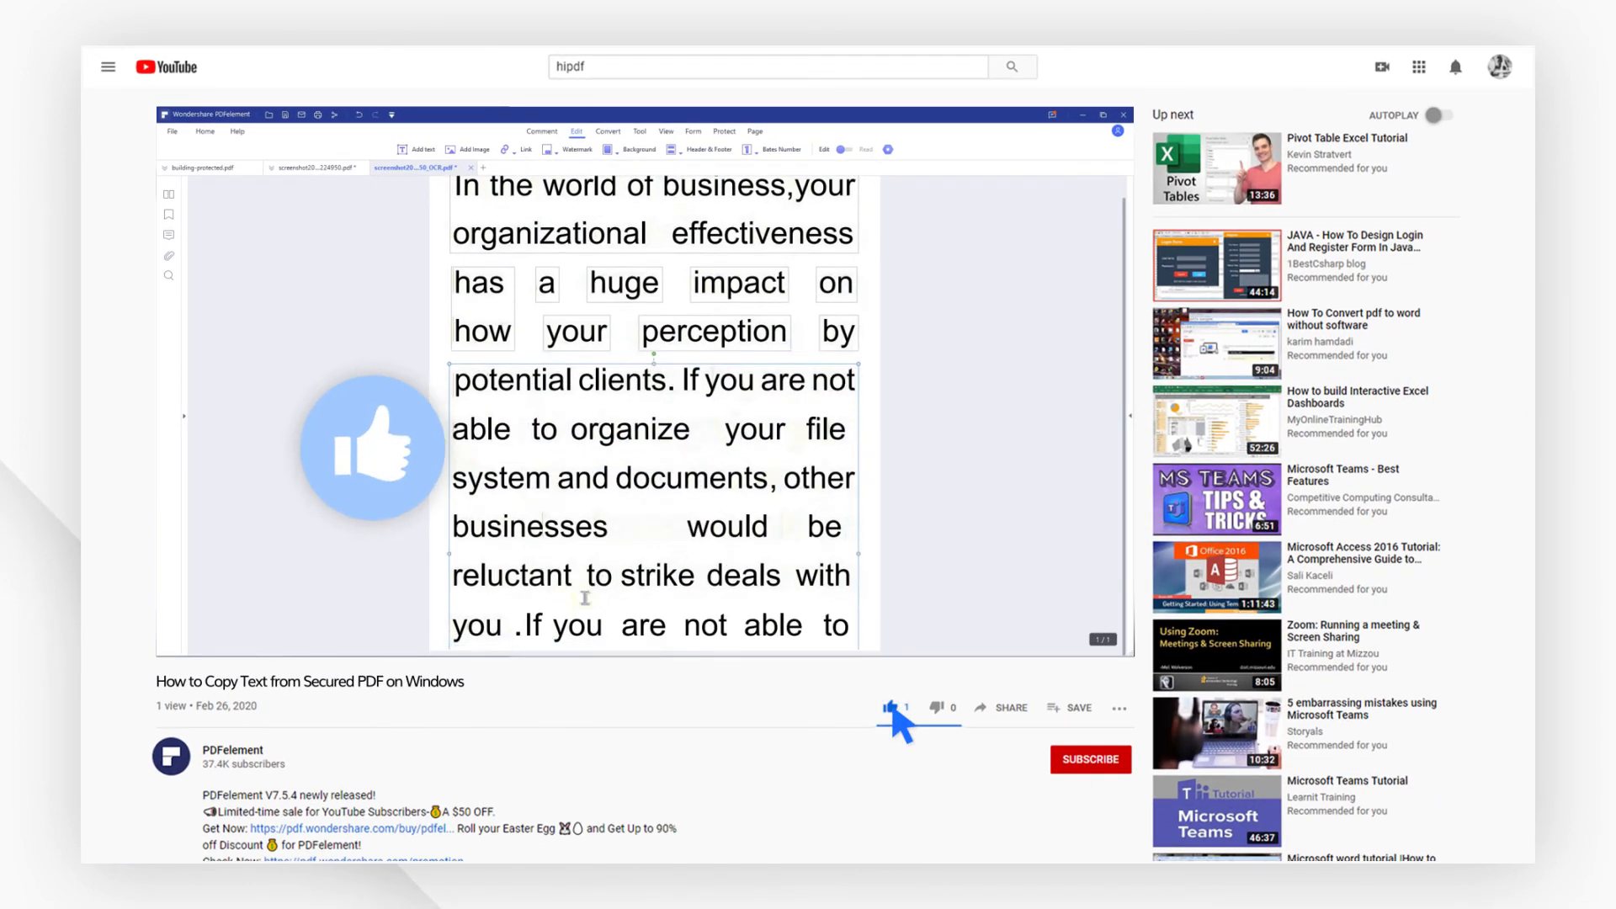
pyautogui.click(1091, 759)
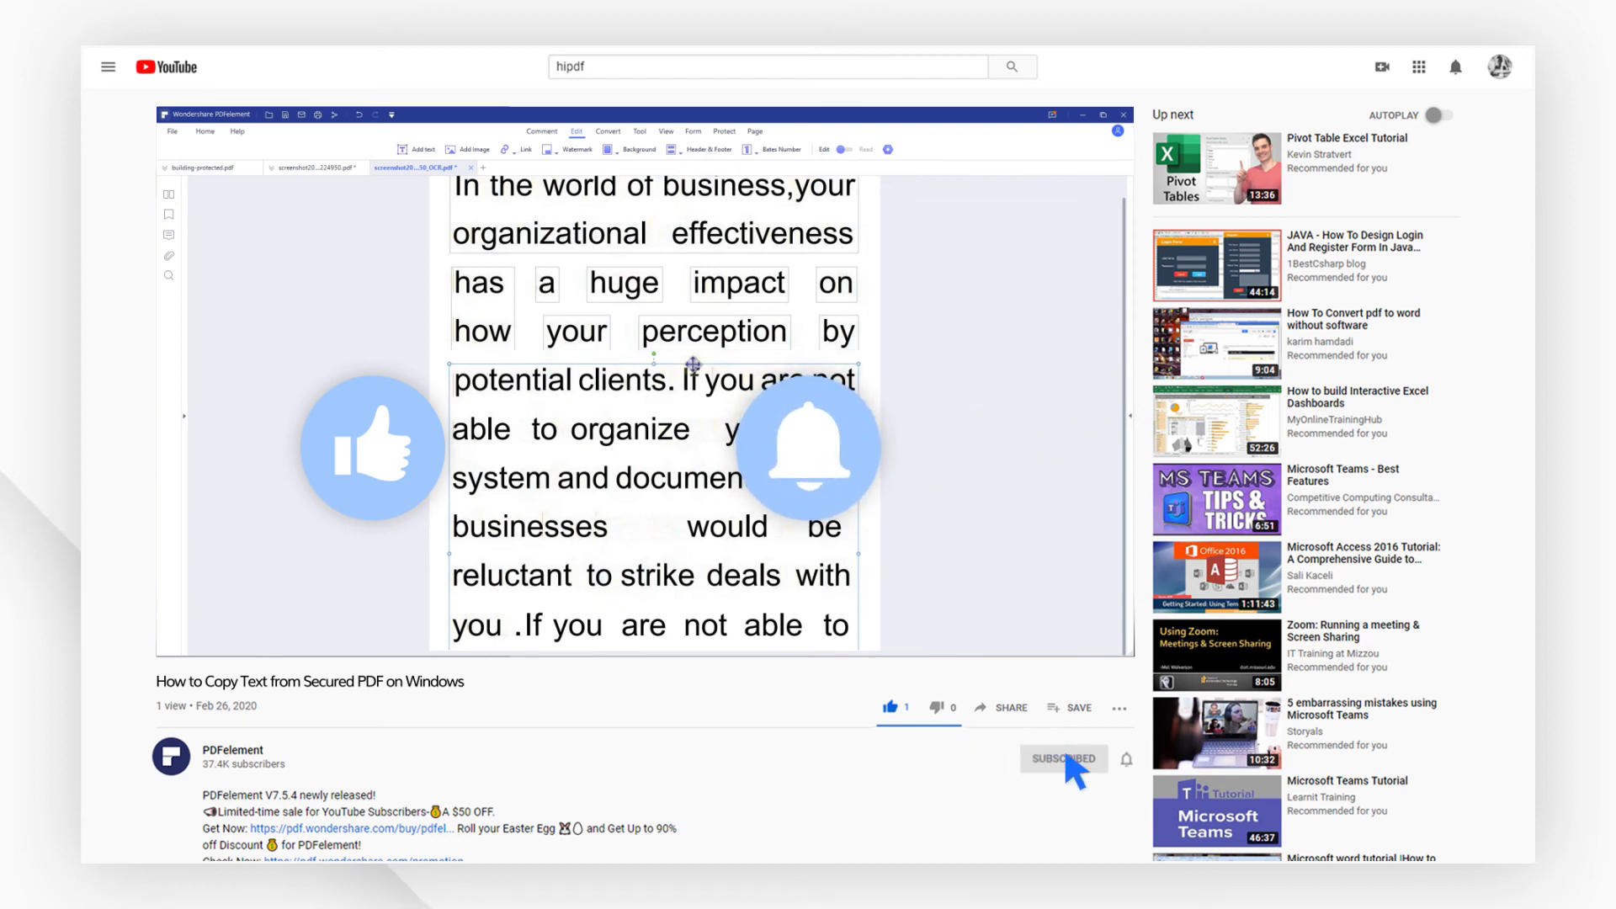
pyautogui.scroll(-3)
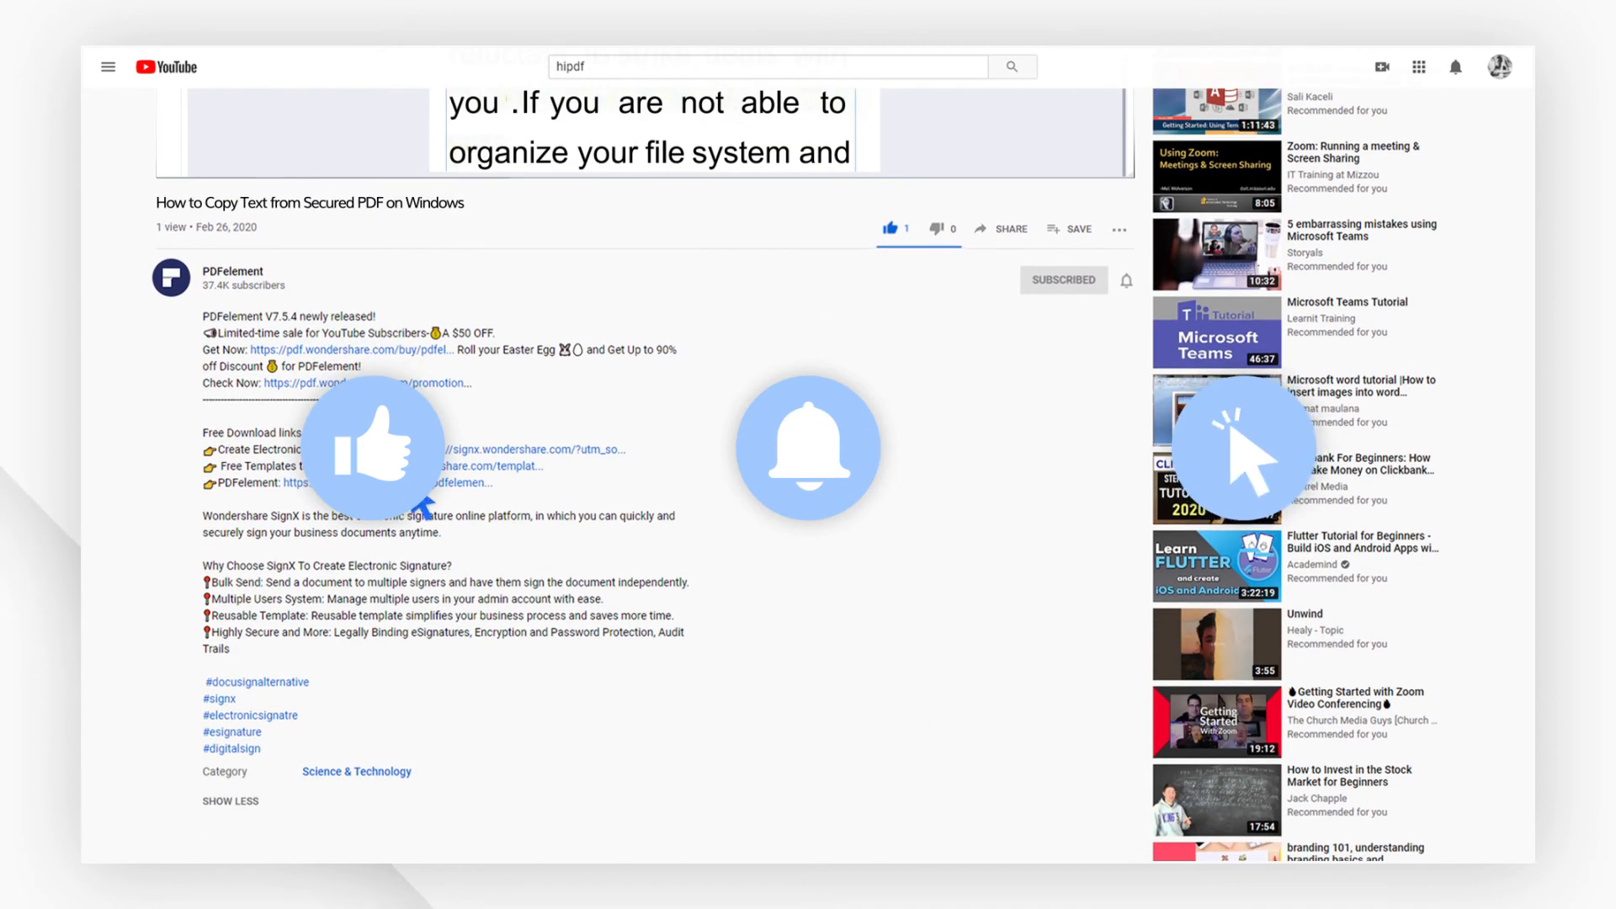